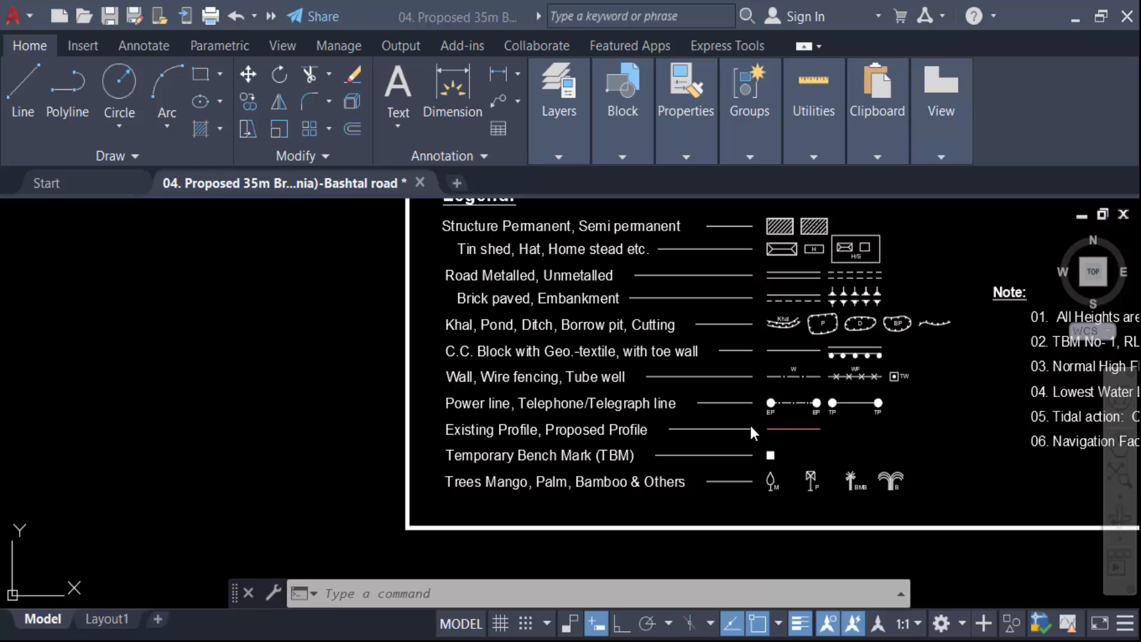
mouse_move(751, 433)
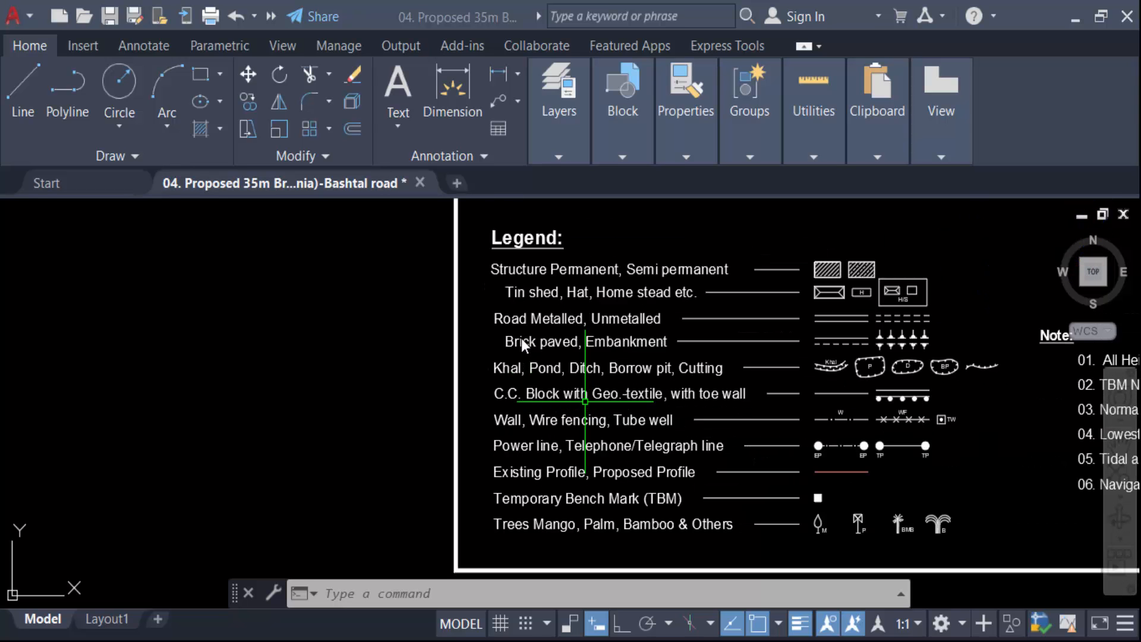
mouse_move(544, 312)
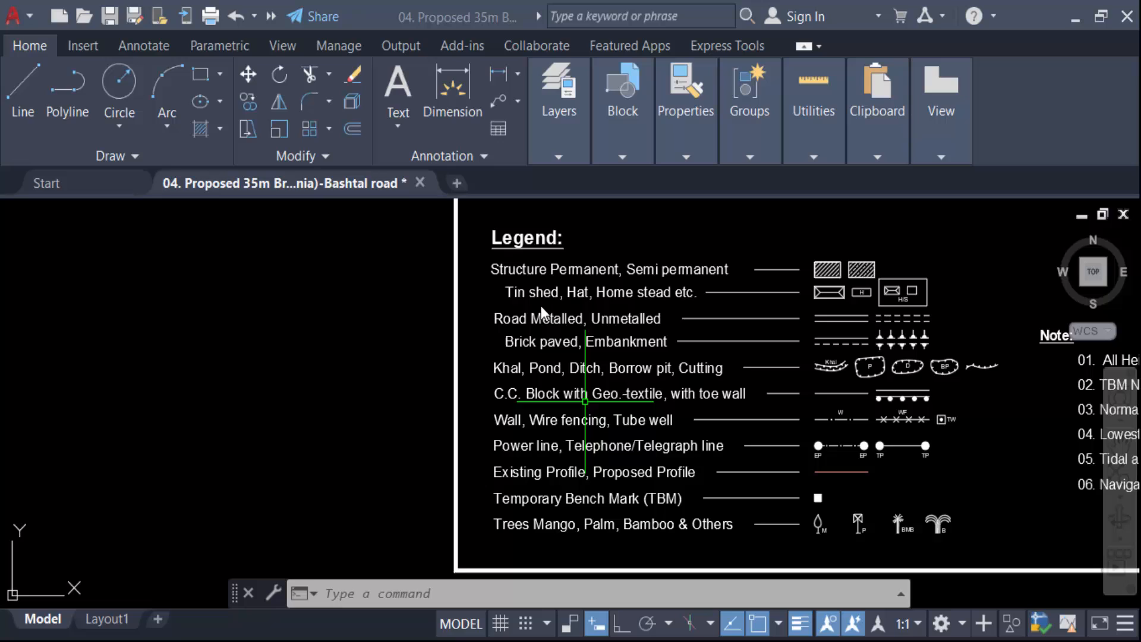
mouse_move(493, 282)
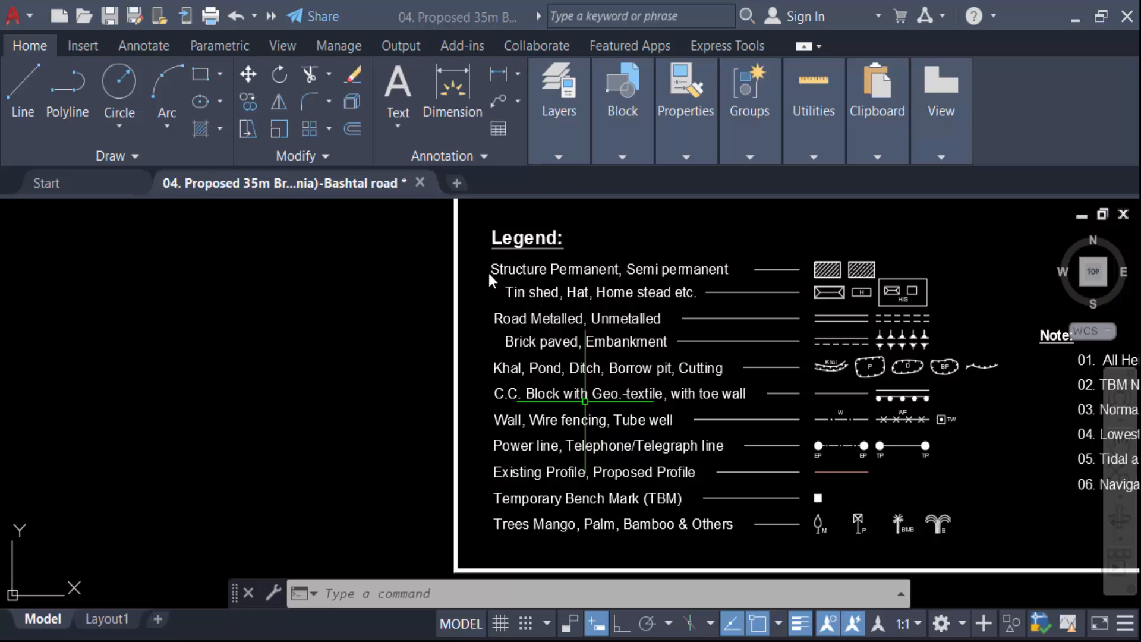
mouse_move(496, 304)
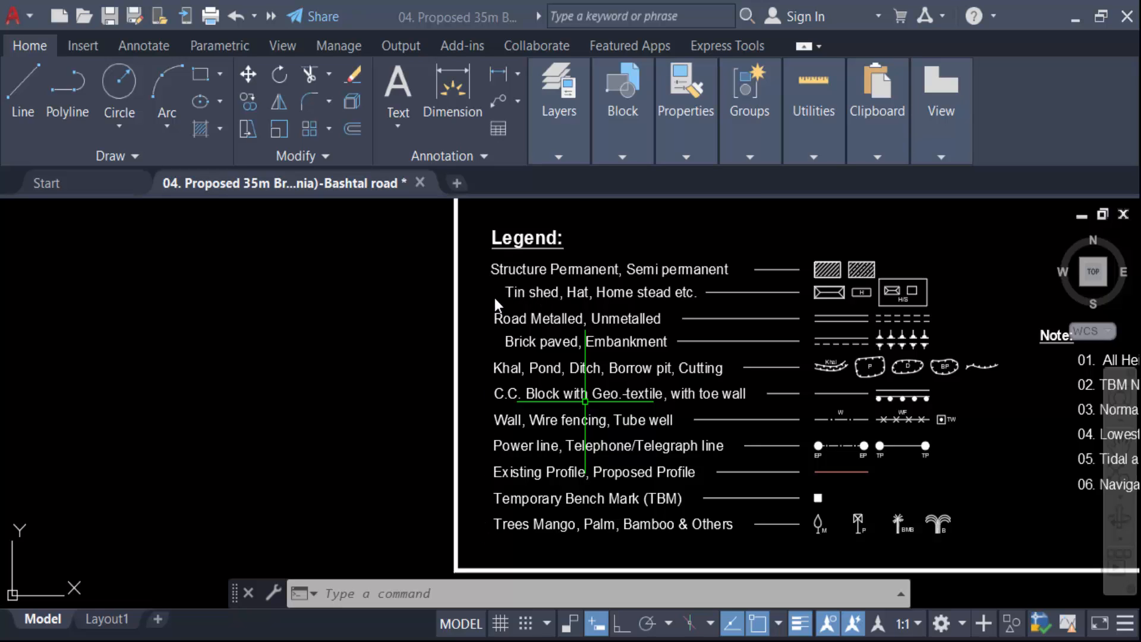
mouse_move(136, 166)
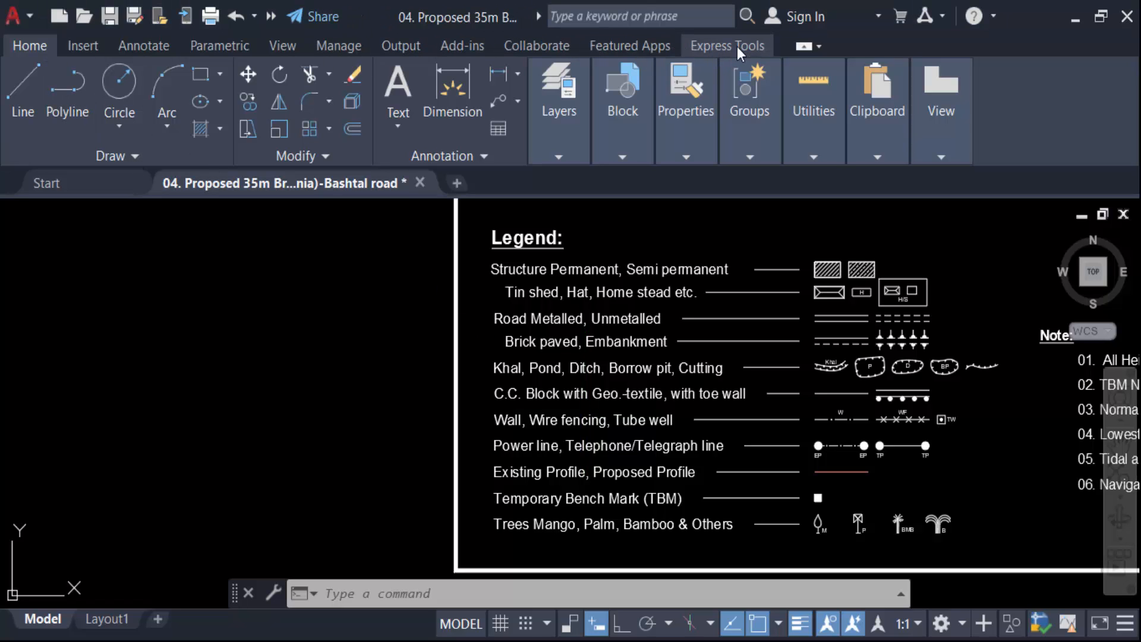
Run TCOUNT from Express Tools on the 11 legend texts, sorting them by Y position.
click(728, 45)
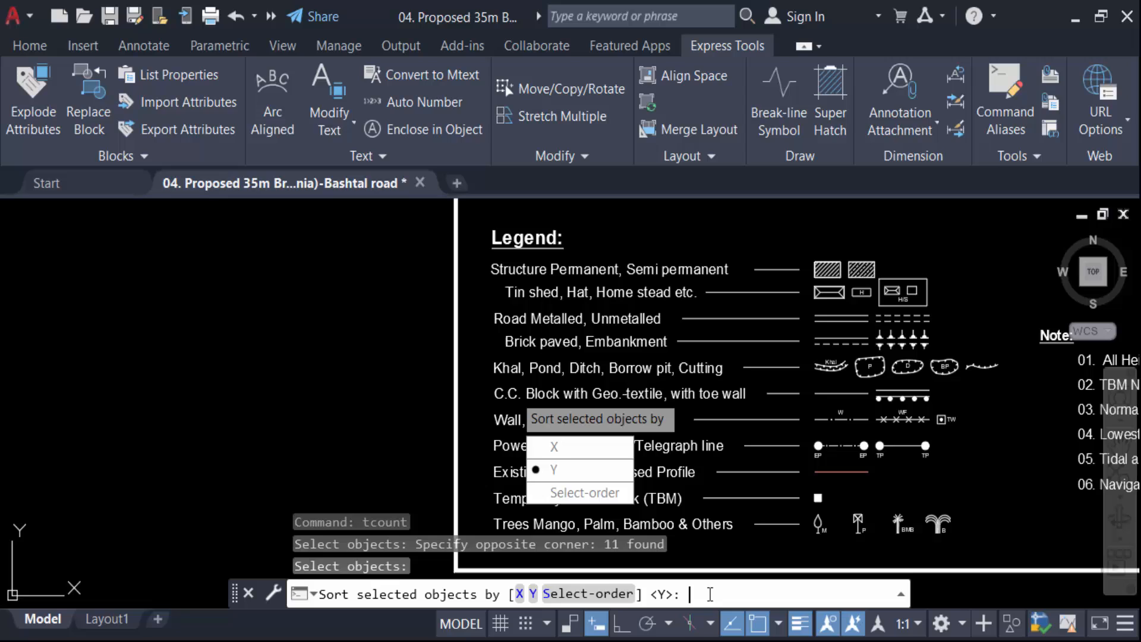
text(y)
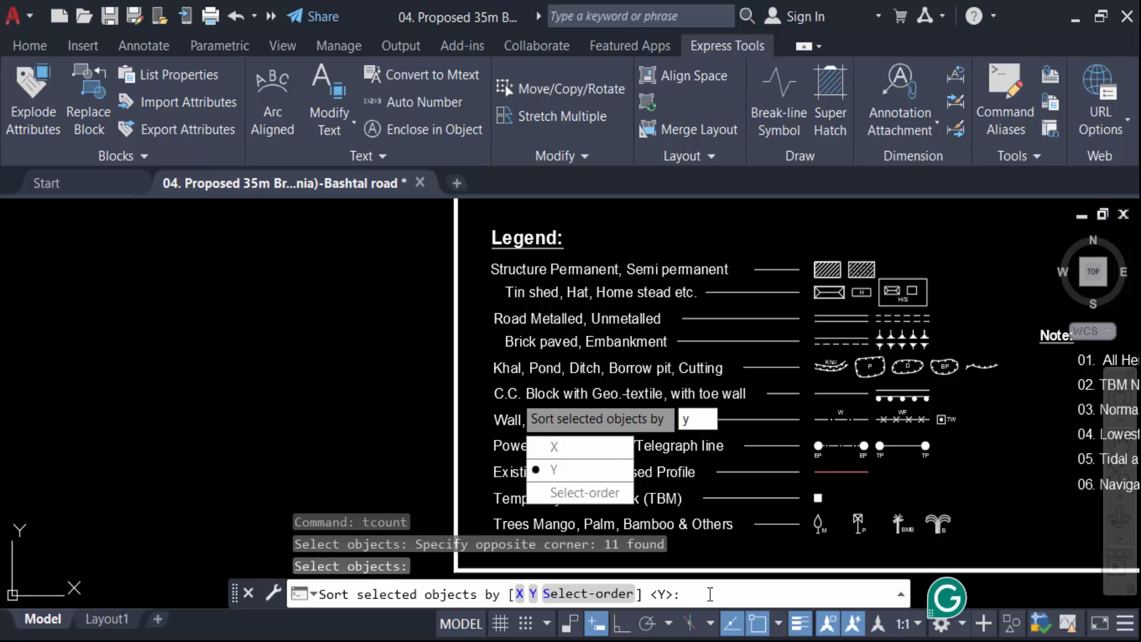
mouse_move(600, 507)
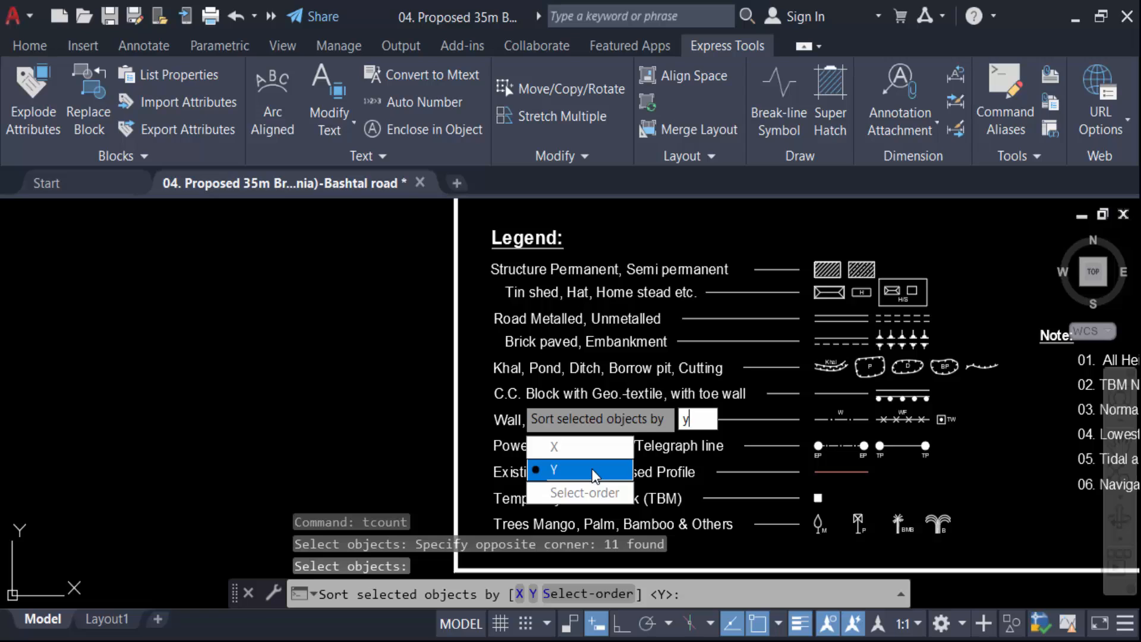
click(580, 470)
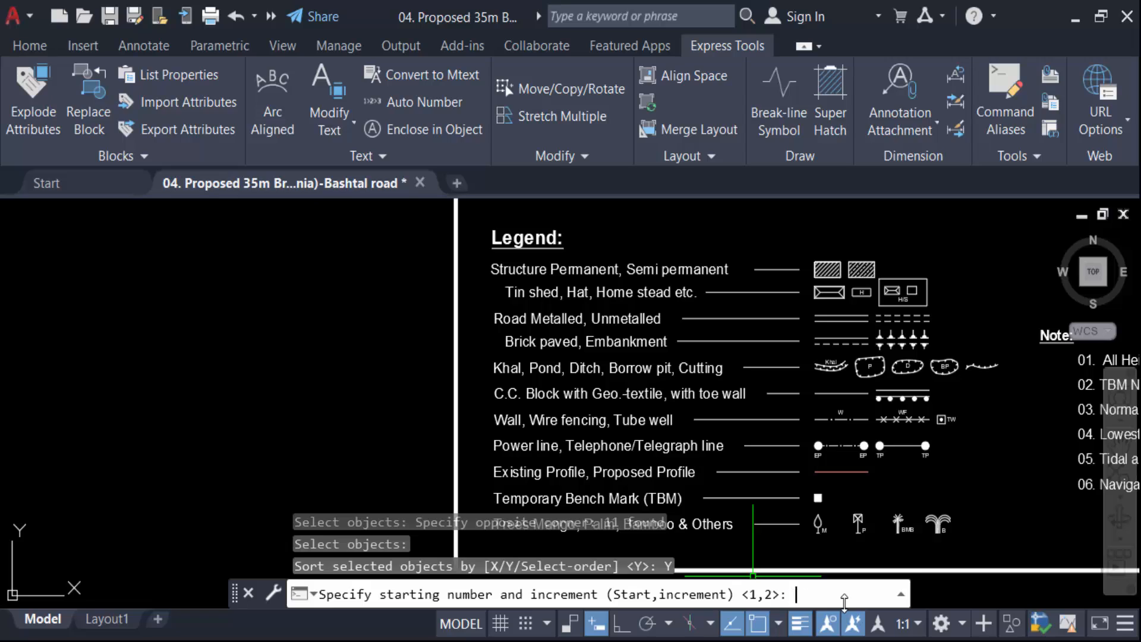
Enter 1,1 so numbering starts at 1 and increments by 1.
text(1)
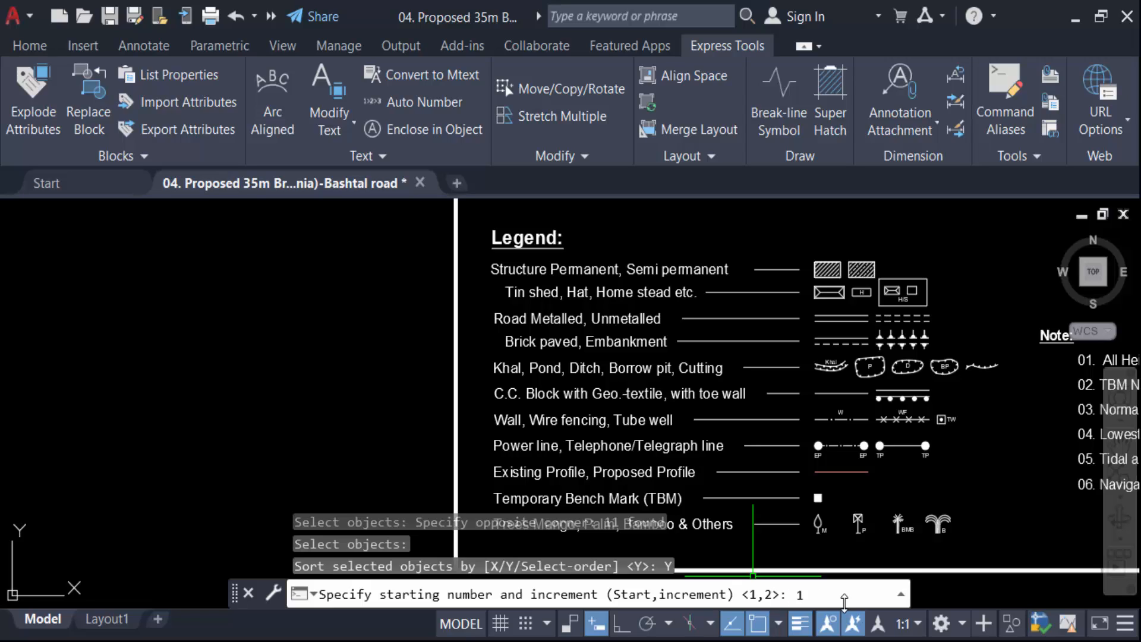
text(,1)
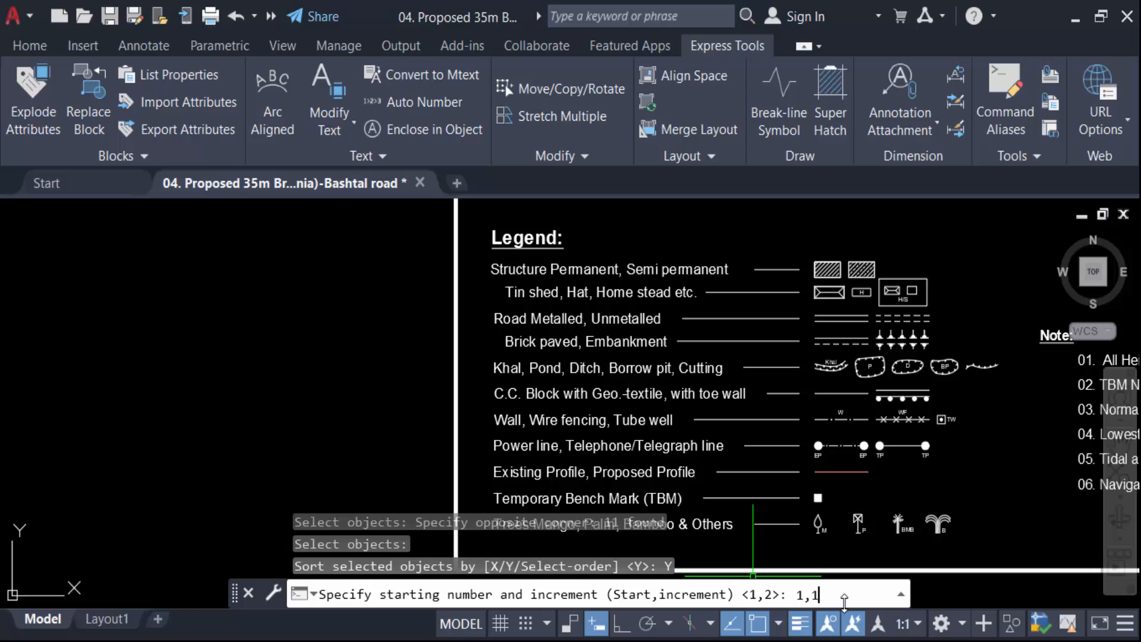
key(Enter)
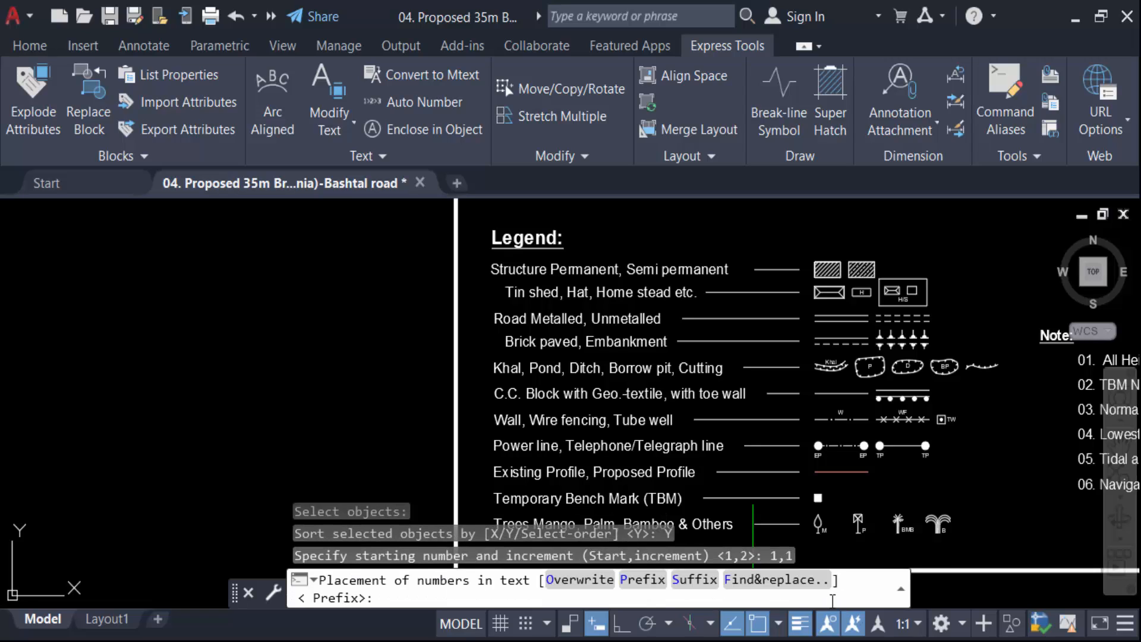
mouse_move(580, 580)
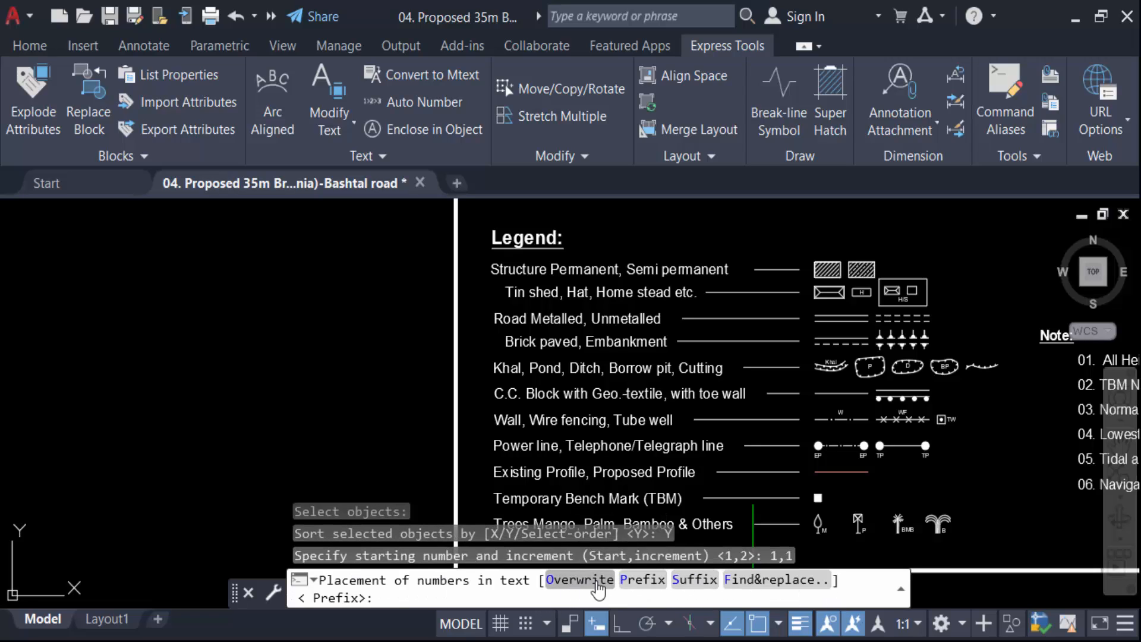